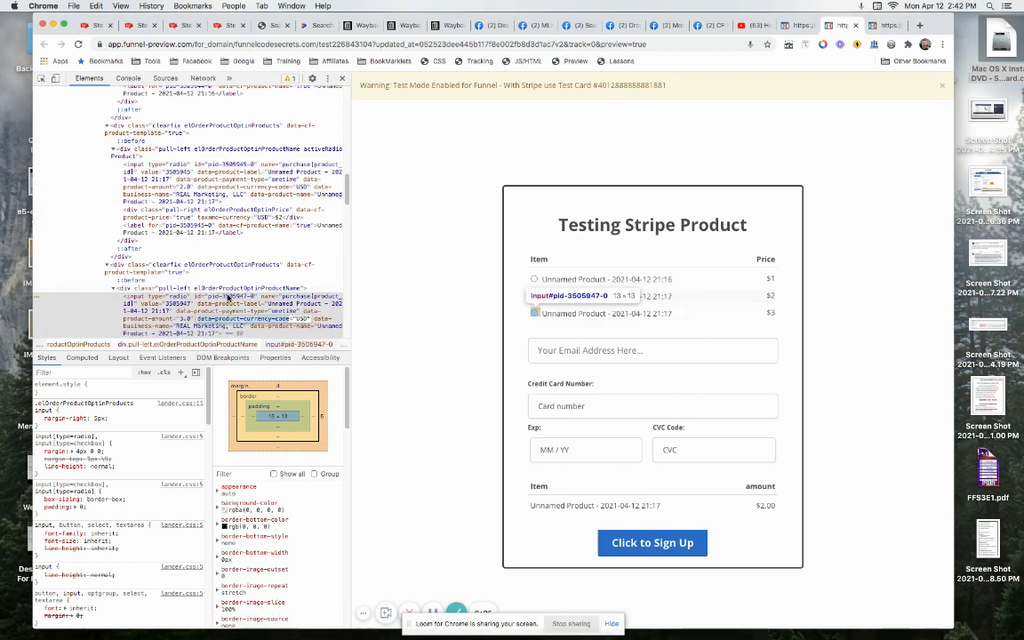
- Select the id attribute of the second product's radio input in the Elements panel
{"action": "left_click", "coordinate": [534, 296]}
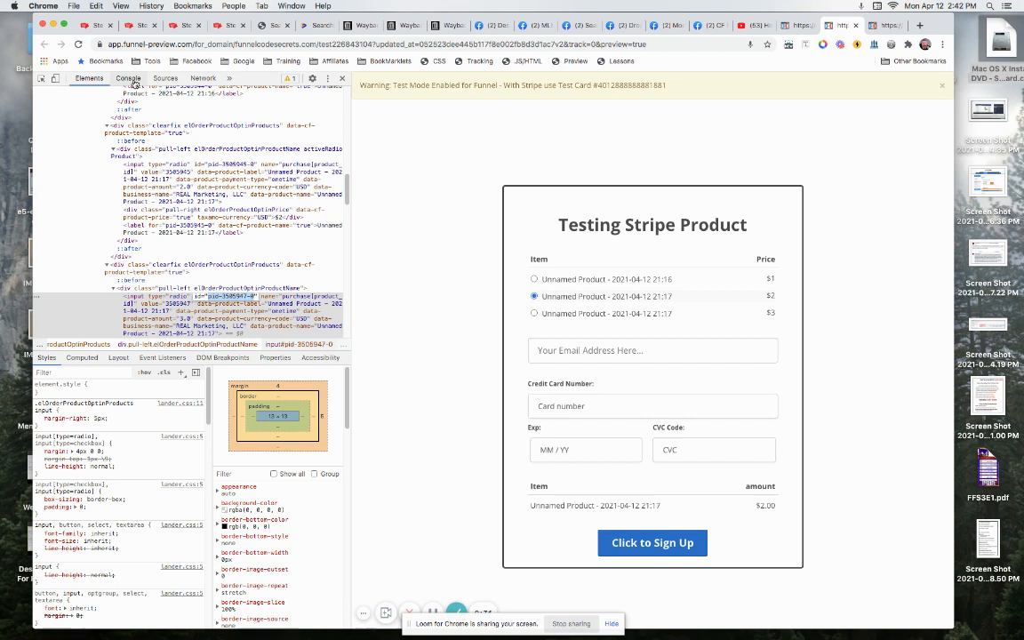
- Run $('#pid-3505947-0').click(); in the Console to preselect the $3 product
{"action": "left_click", "coordinate": [128, 78]}
{"action": "type", "text": "$('#pid-3505947-0').click();"}
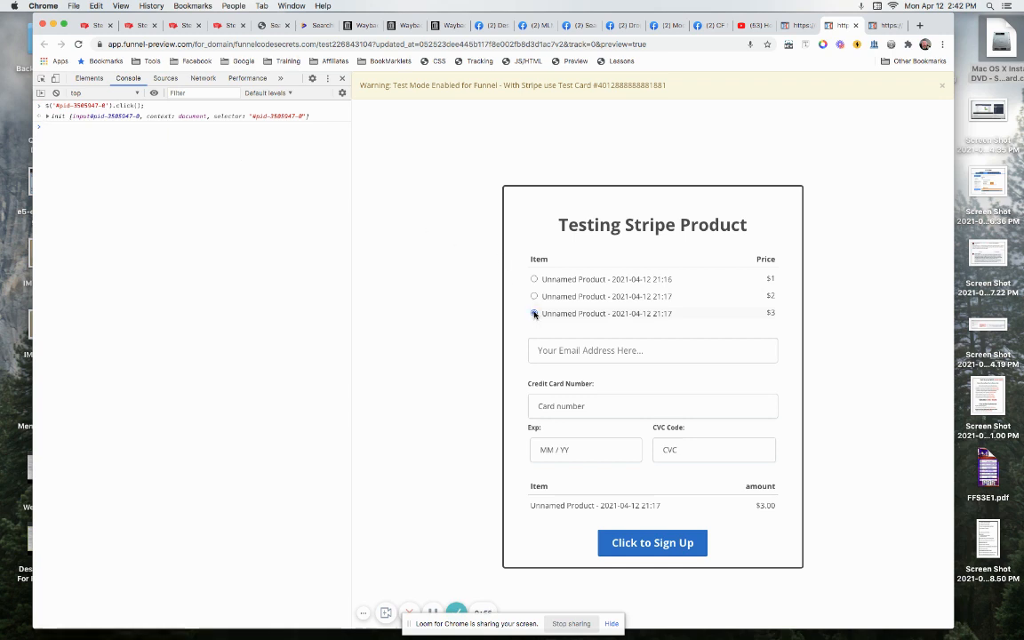
- Return to the ClickFunnels Footer Code showing the jQuery click script
{"action": "left_click", "coordinate": [535, 313]}
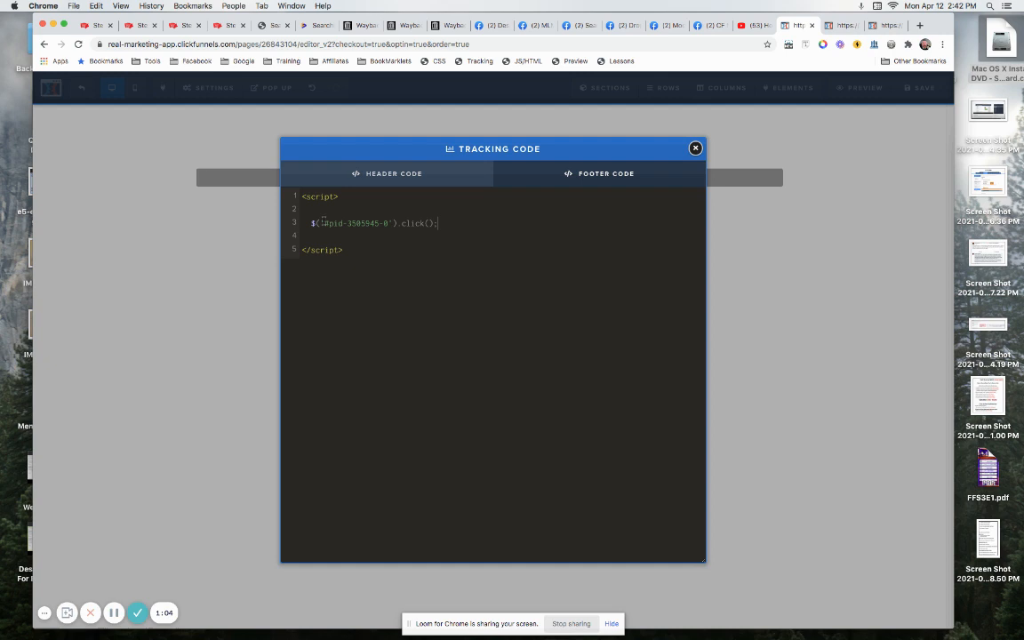
- Select the product id in the footer snippet to compare with the $3 radio input
{"action": "double_click", "coordinate": [354, 223]}
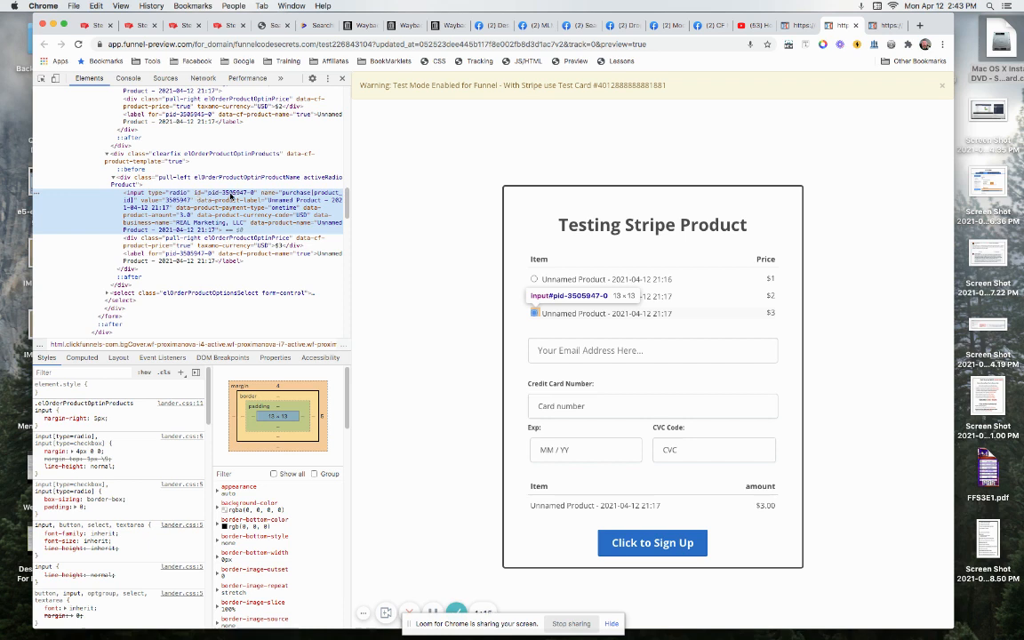
- Answer the Facebook question with $('#pid-3505945-0').click(); copied from the Footer Code
{"action": "left_click", "coordinate": [534, 313]}
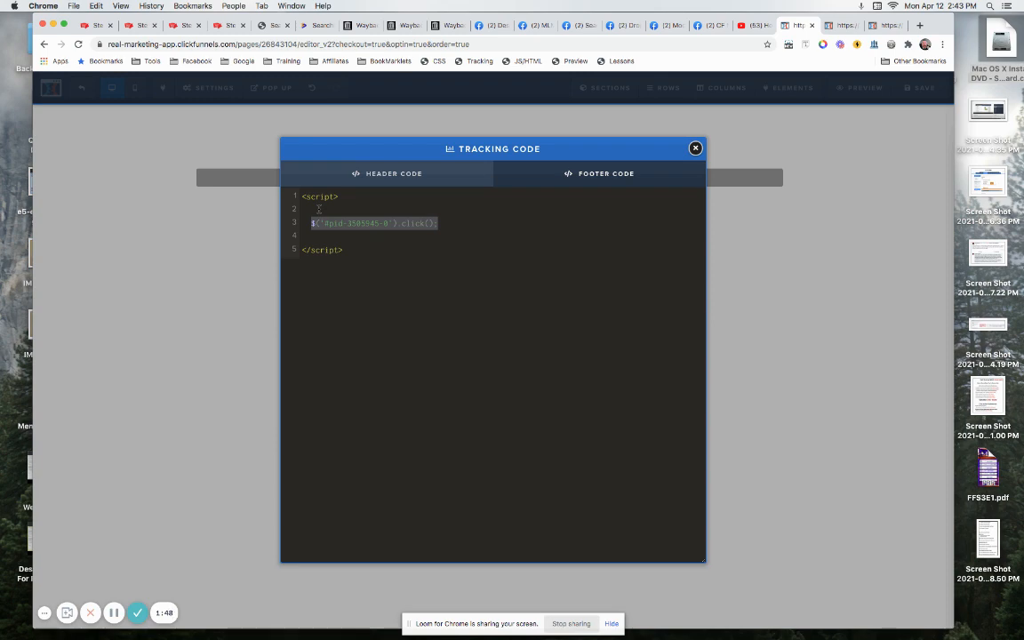
{"action": "mouse_move", "coordinate": [721, 41]}
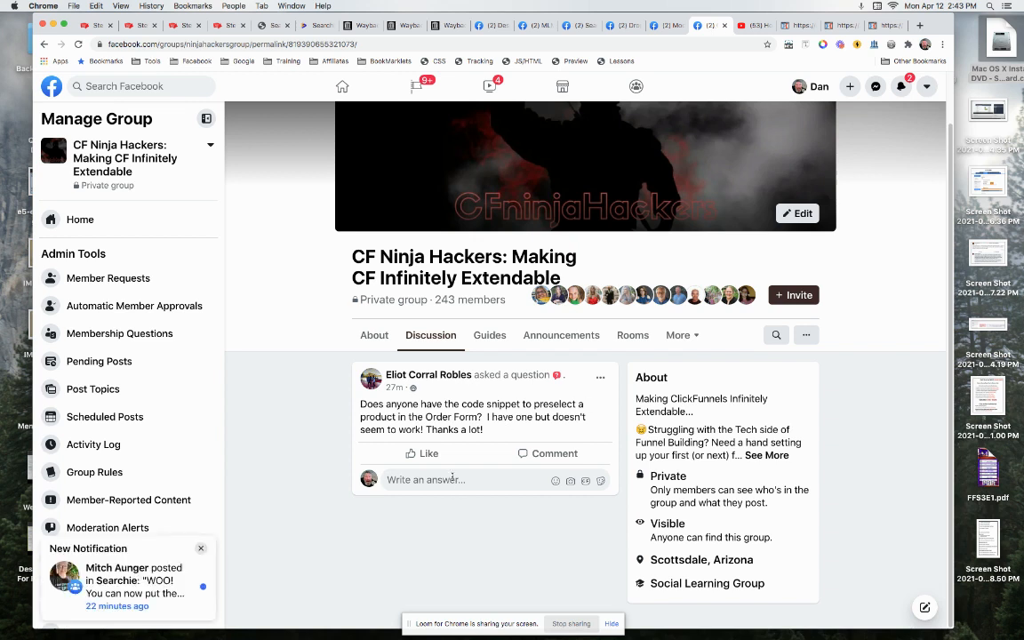
{"action": "type", "text": "$('#pid-3505945-0').click();"}
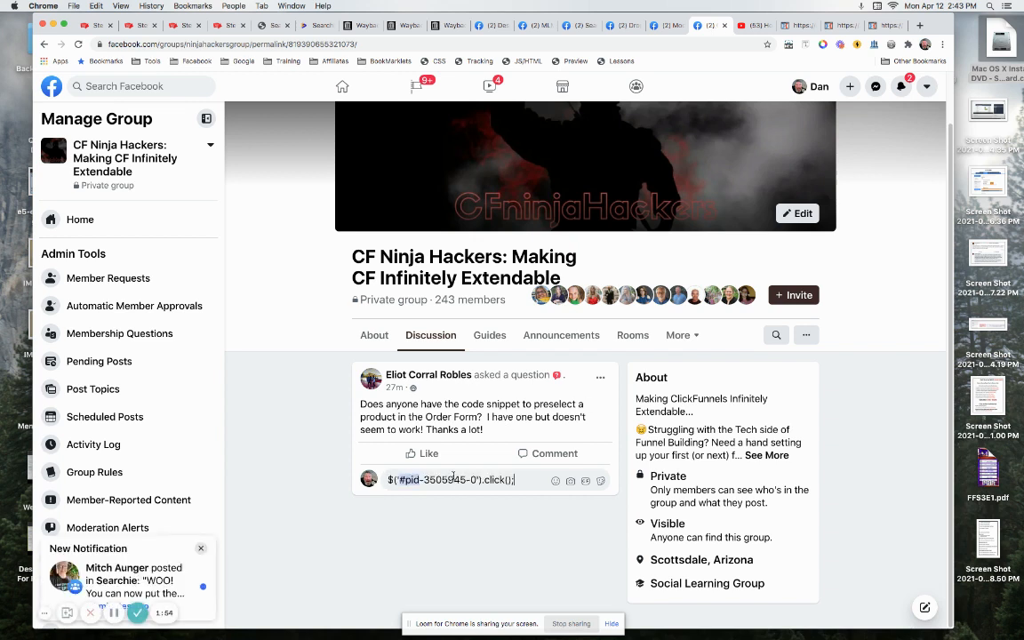